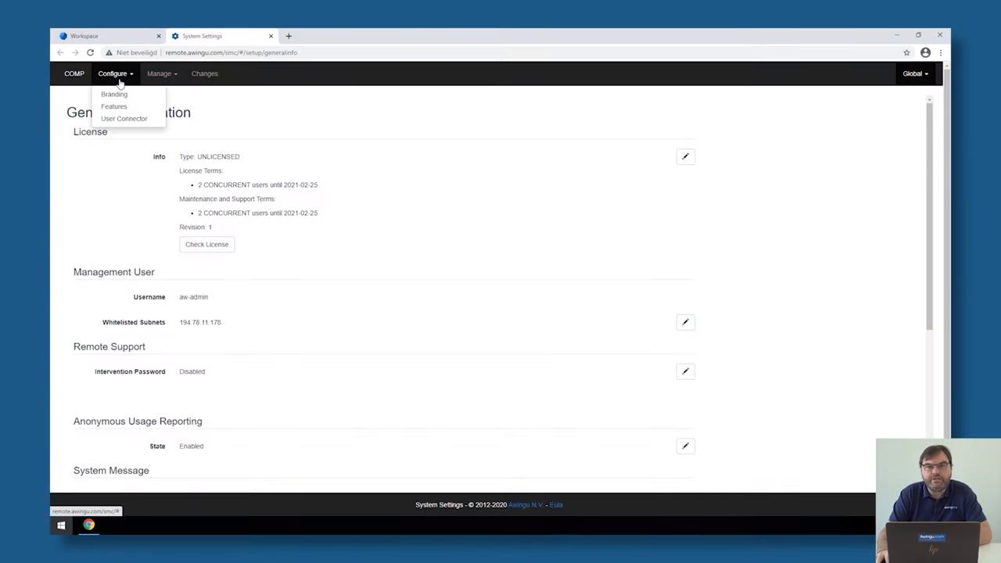
{"action": "mouse_move", "coordinate": [123, 118]}
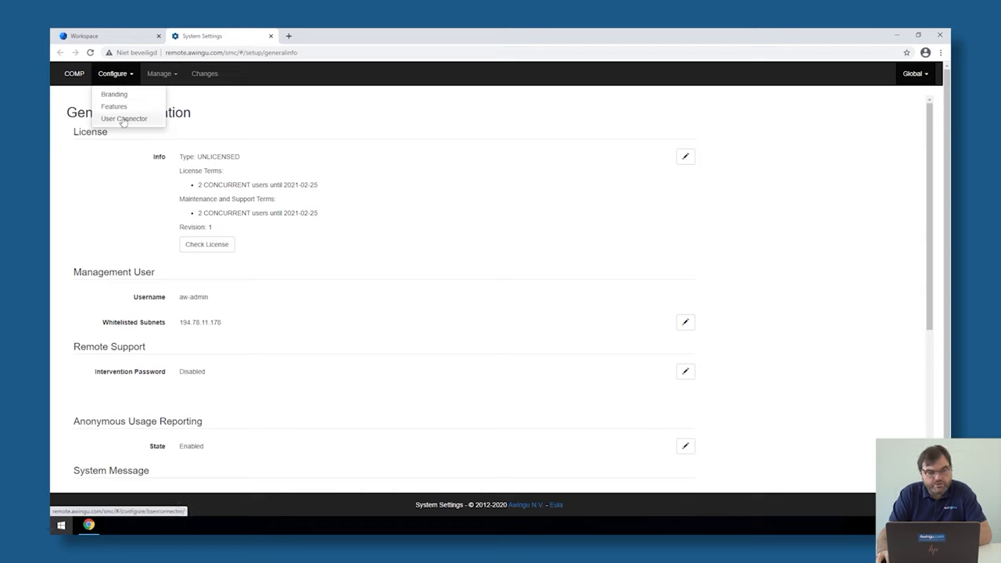
Step: Open Configure > User Connector and scroll down to the Multi-factor Authentication section
{"action": "left_click", "coordinate": [124, 118]}
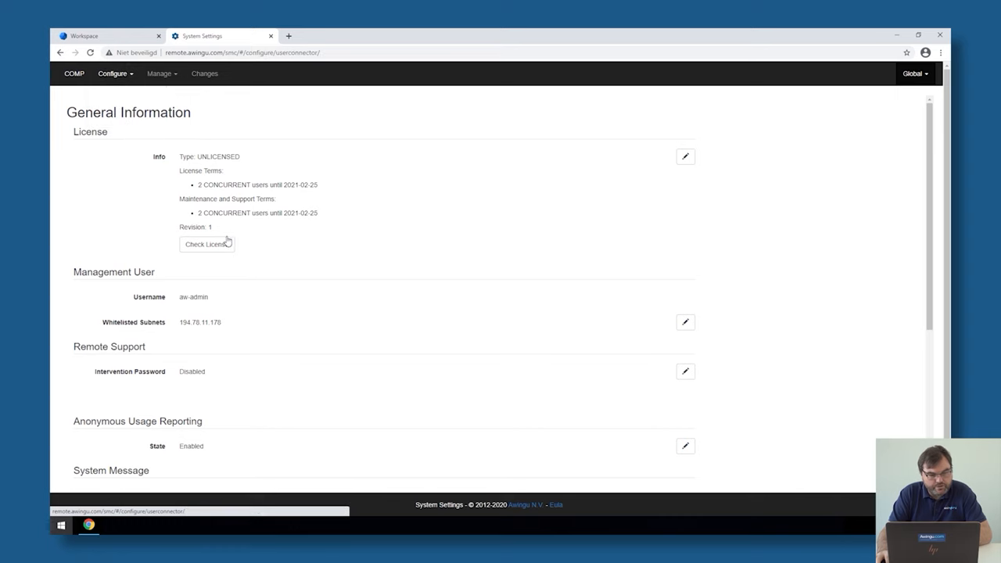
{"action": "scroll", "scroll_direction": "down", "scroll_amount": 3}
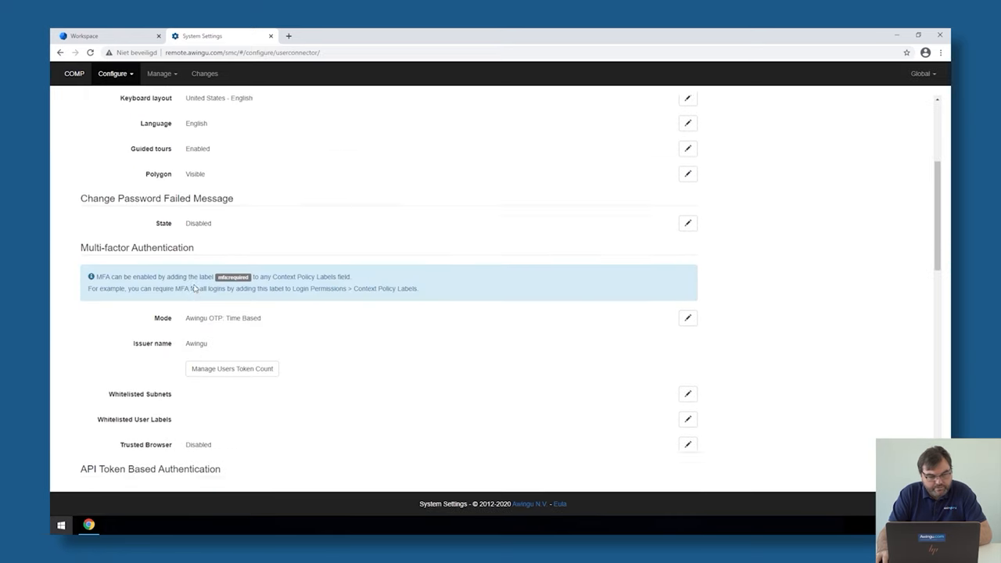
{"action": "scroll", "scroll_direction": "down", "scroll_amount": 3}
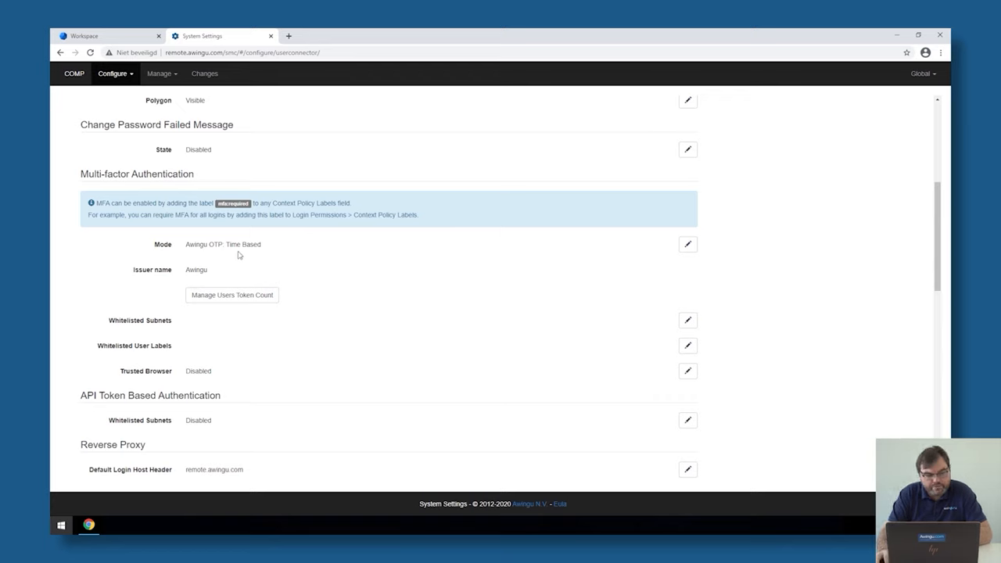
{"action": "mouse_move", "coordinate": [665, 255]}
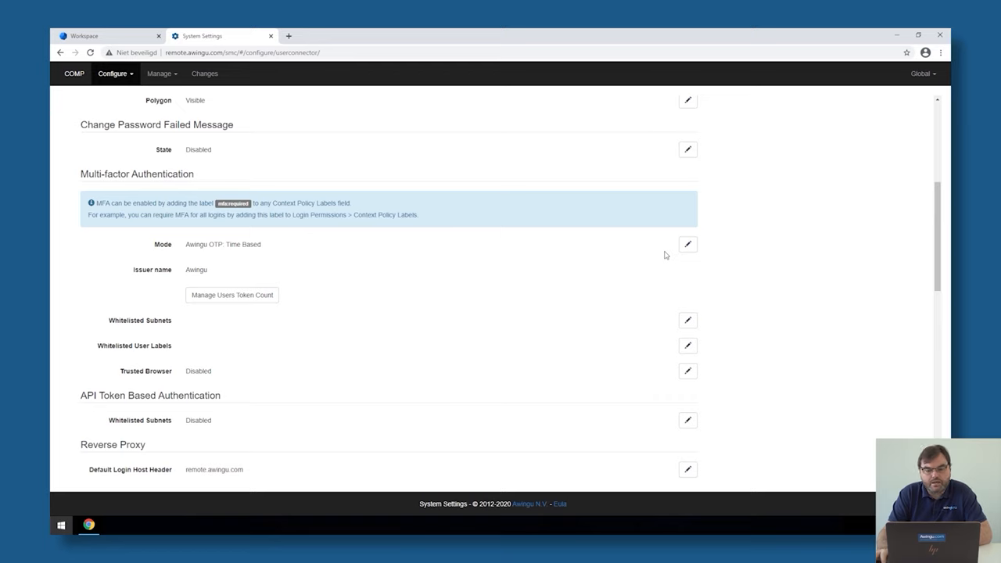
Step: Open the MFA mode for editing, showing SMS passcode, Duo, Azure MFA and RADIUS options
{"action": "left_click", "coordinate": [688, 244]}
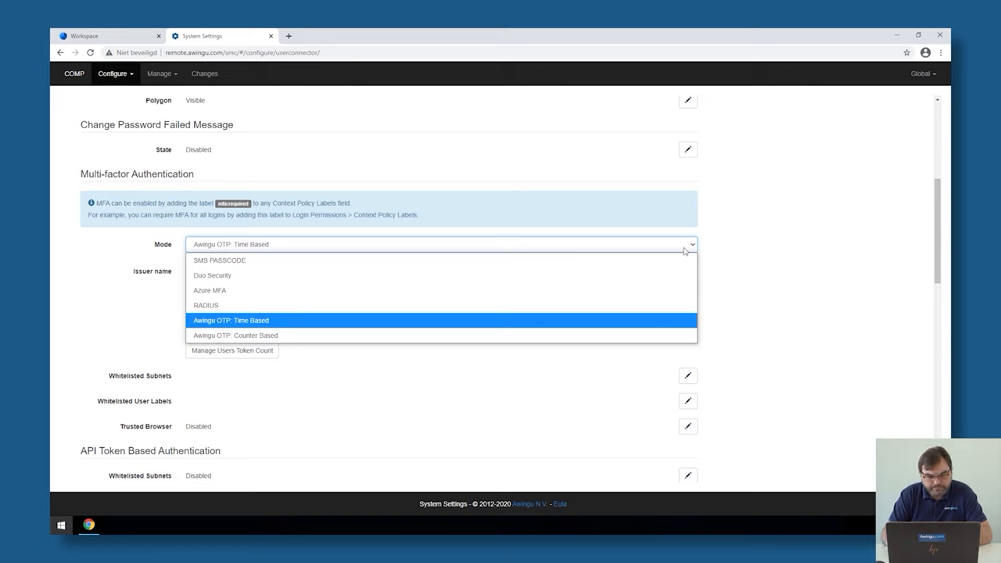
{"action": "mouse_move", "coordinate": [614, 335]}
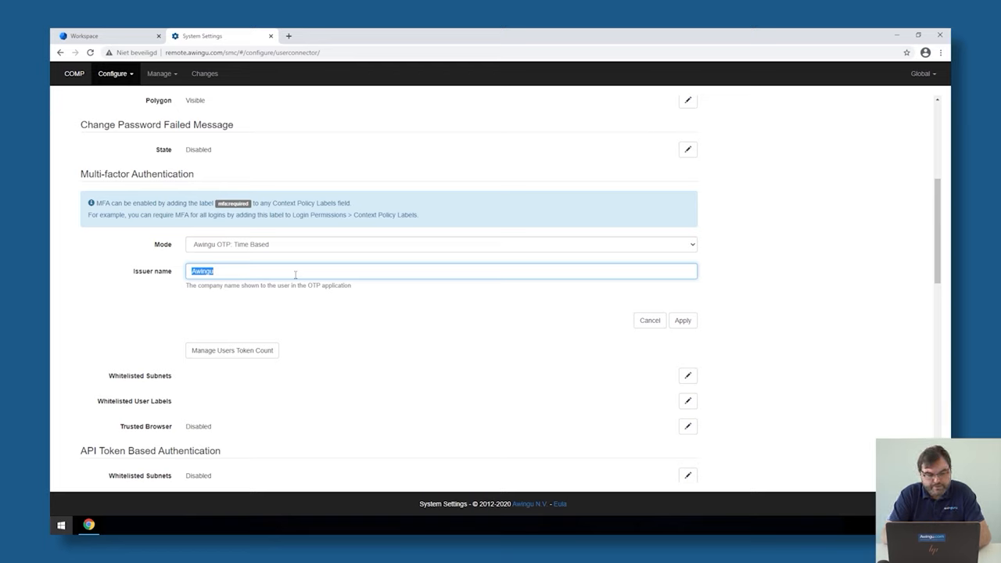
Step: Enter 'remote comp' as the MFA issuer name, fixing a typo, and apply it
{"action": "type", "text": "remote"}
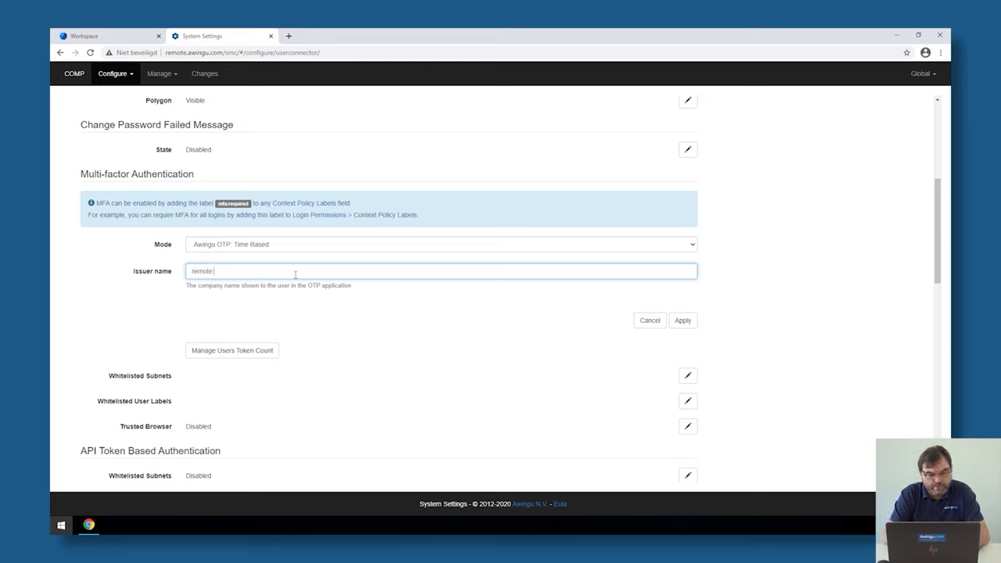
{"action": "type", "text": "apps from com"}
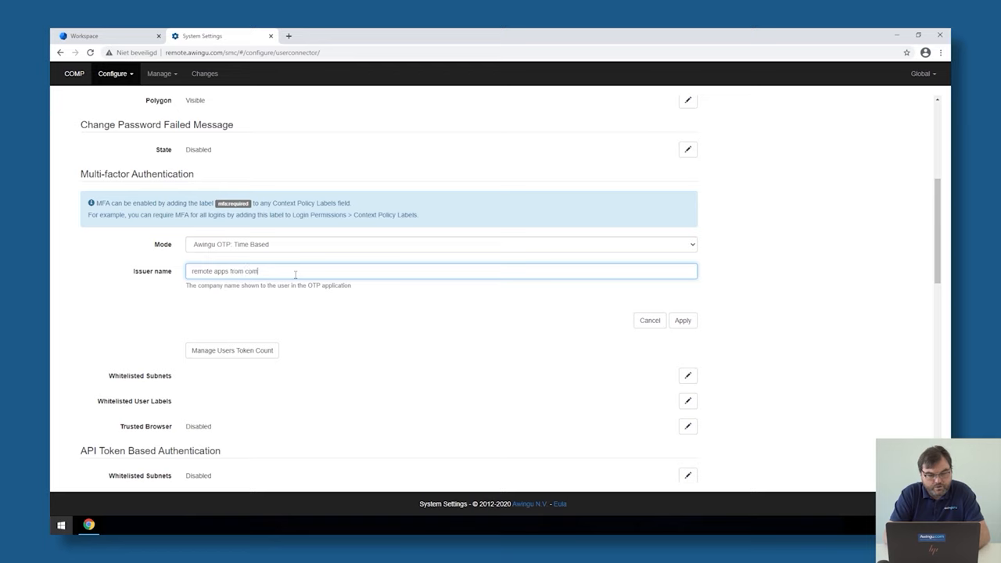
{"action": "key", "text": "BackSpace"}
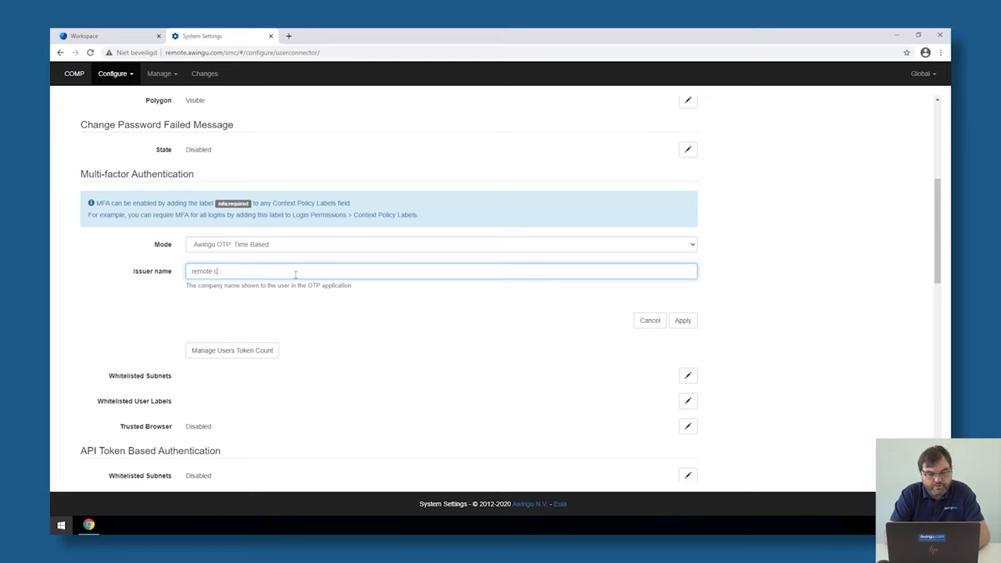
{"action": "type", "text": "omp"}
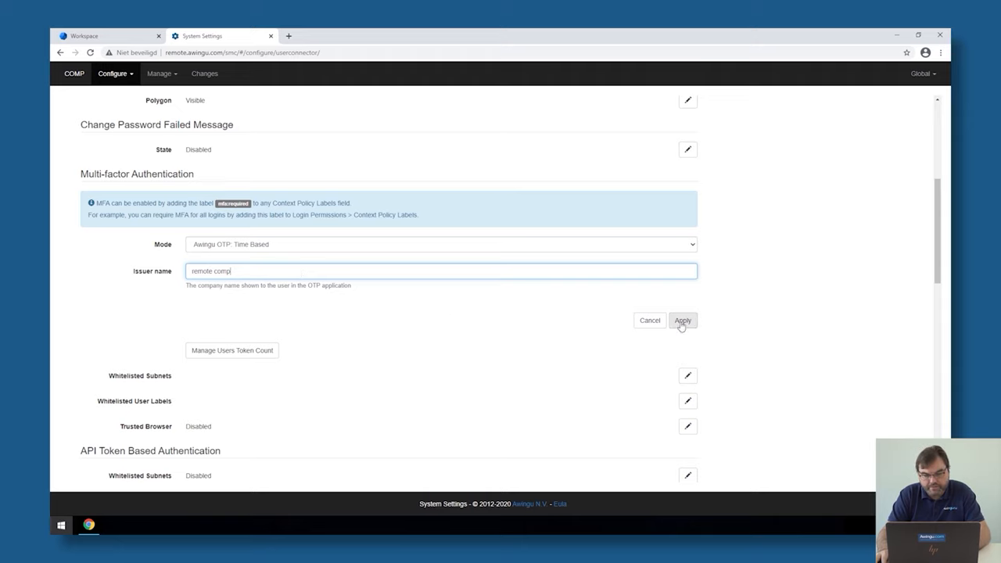
{"action": "left_click", "coordinate": [682, 320]}
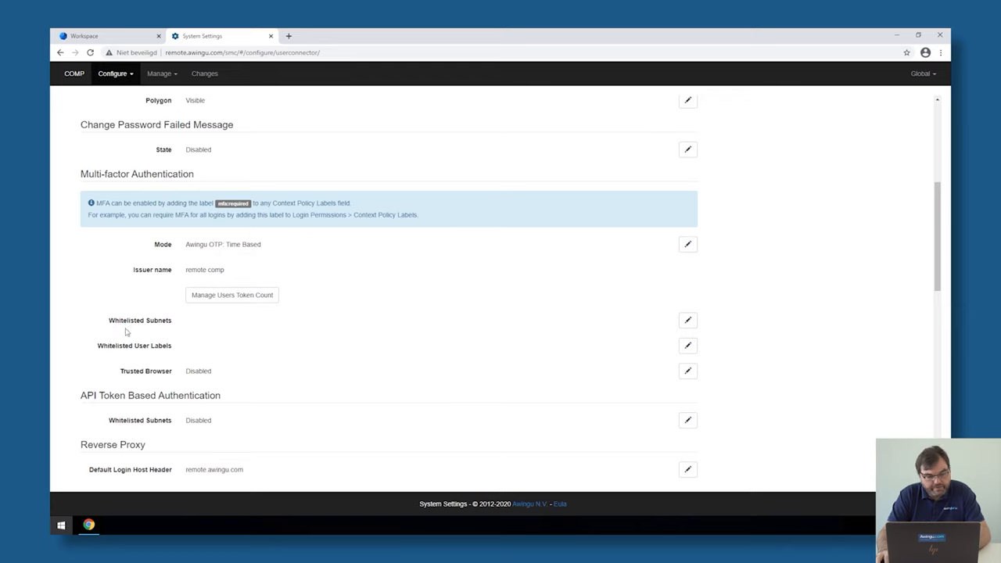
{"action": "mouse_move", "coordinate": [125, 325]}
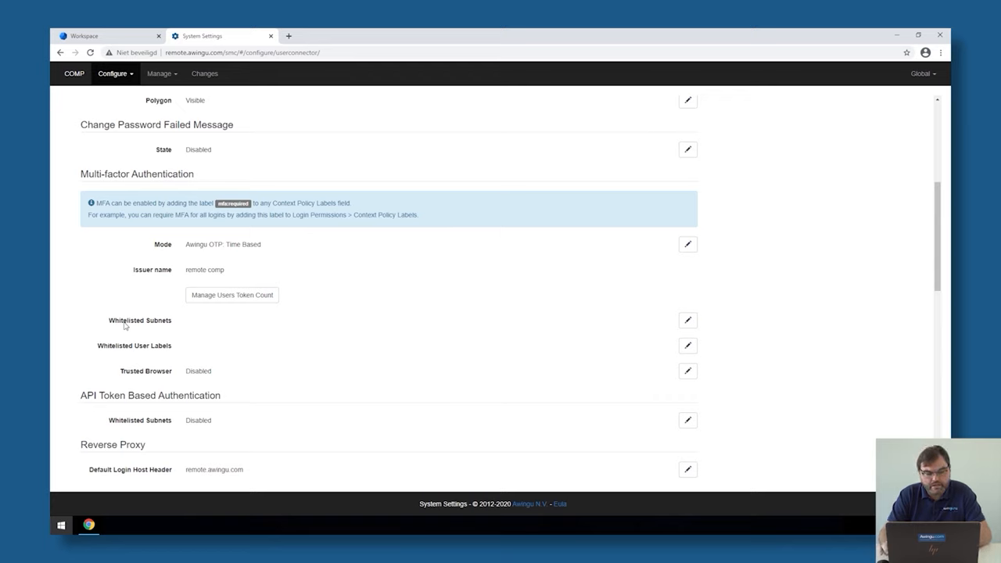
Step: Add 10.0.0.0/8 as an MFA whitelisted subnet and apply it
{"action": "left_click", "coordinate": [688, 320]}
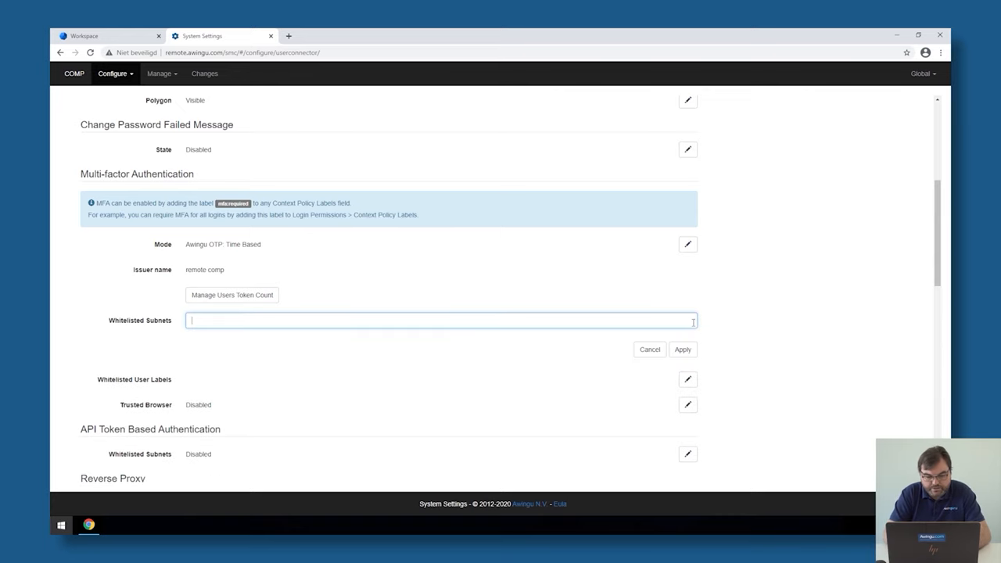
{"action": "type", "text": "10.0.0.0/8"}
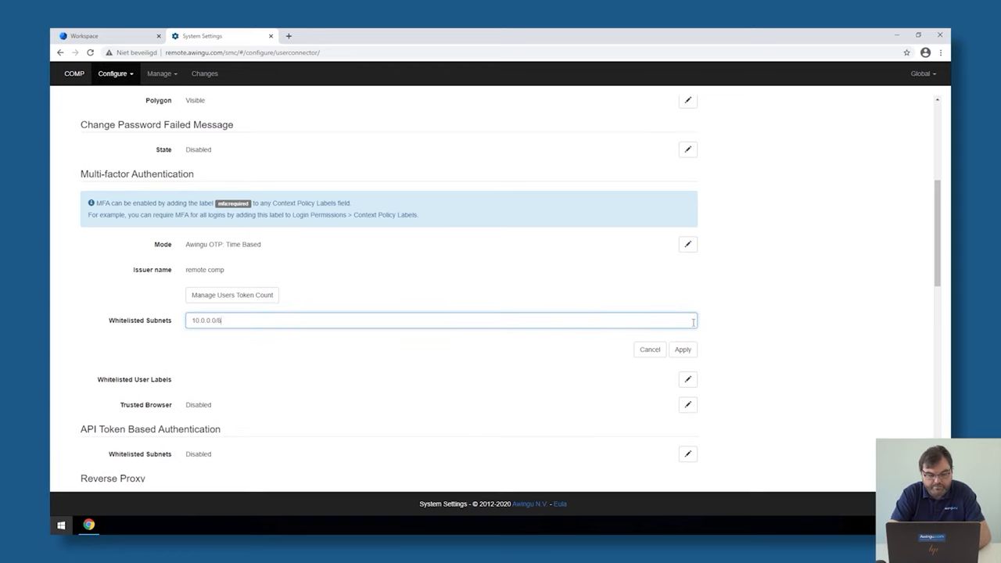
{"action": "left_click", "coordinate": [682, 348]}
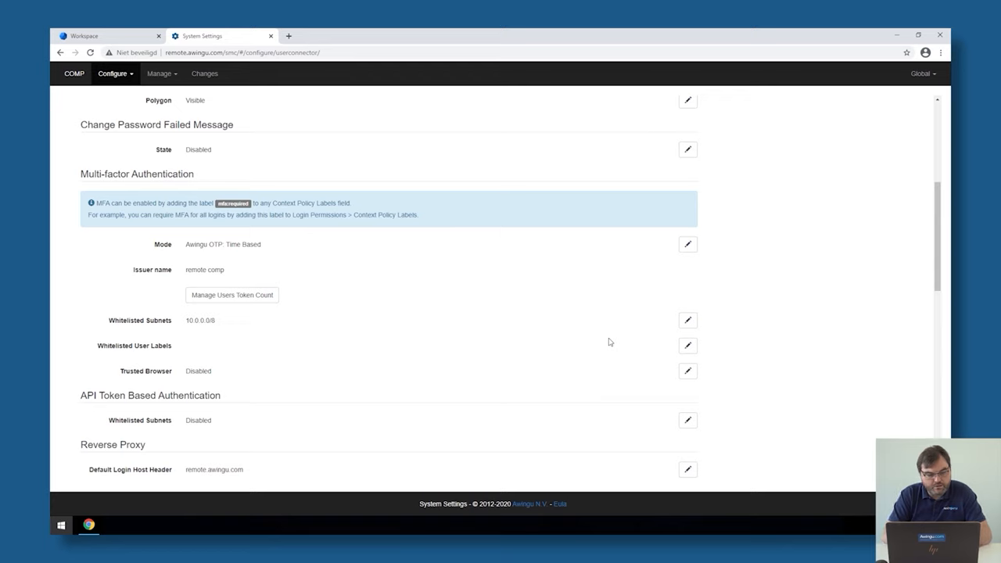
{"action": "mouse_move", "coordinate": [449, 343]}
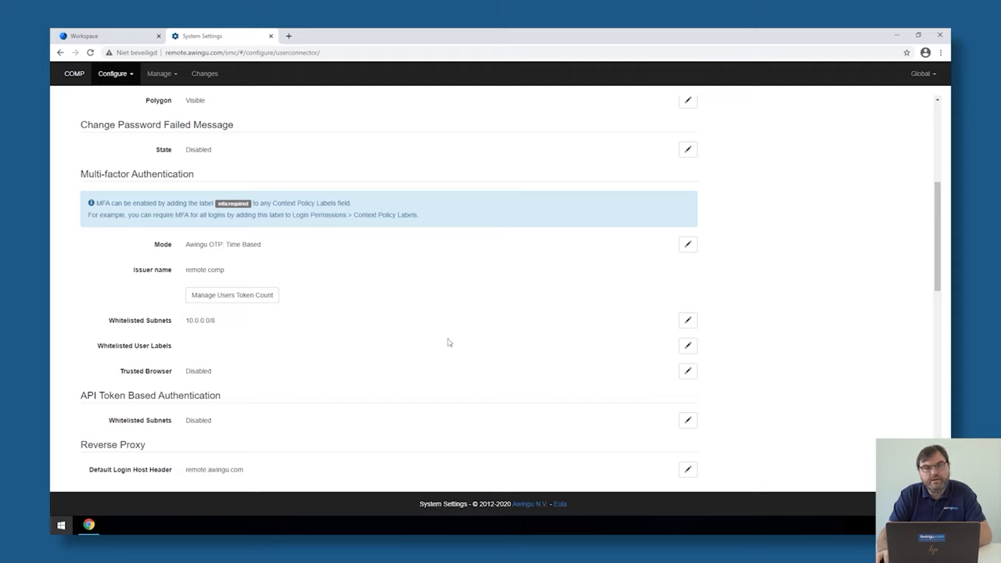
{"action": "mouse_move", "coordinate": [687, 371]}
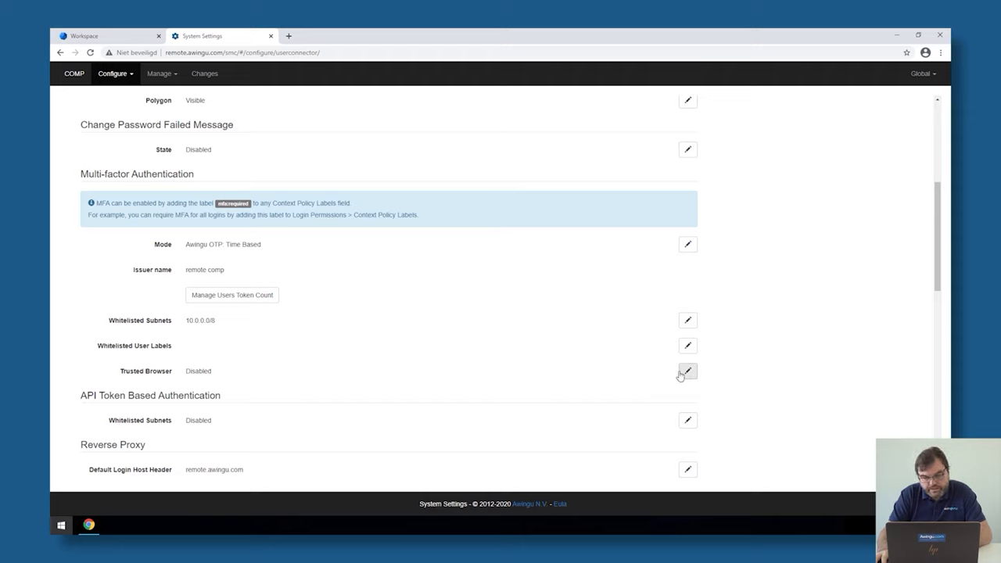
Step: Set the MFA Trusted Browser option to Enabled and apply it
{"action": "left_click", "coordinate": [687, 371]}
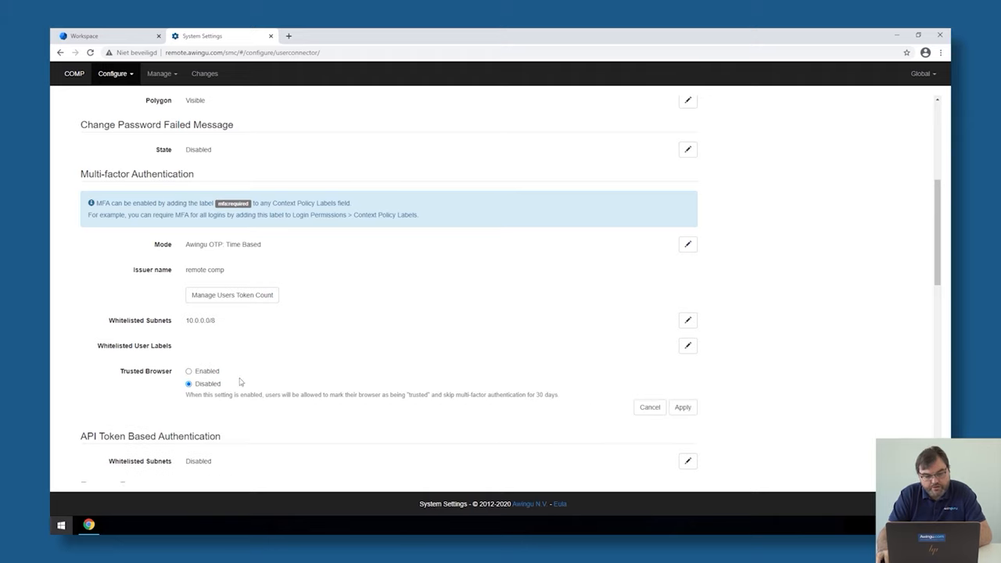
{"action": "left_click", "coordinate": [189, 371]}
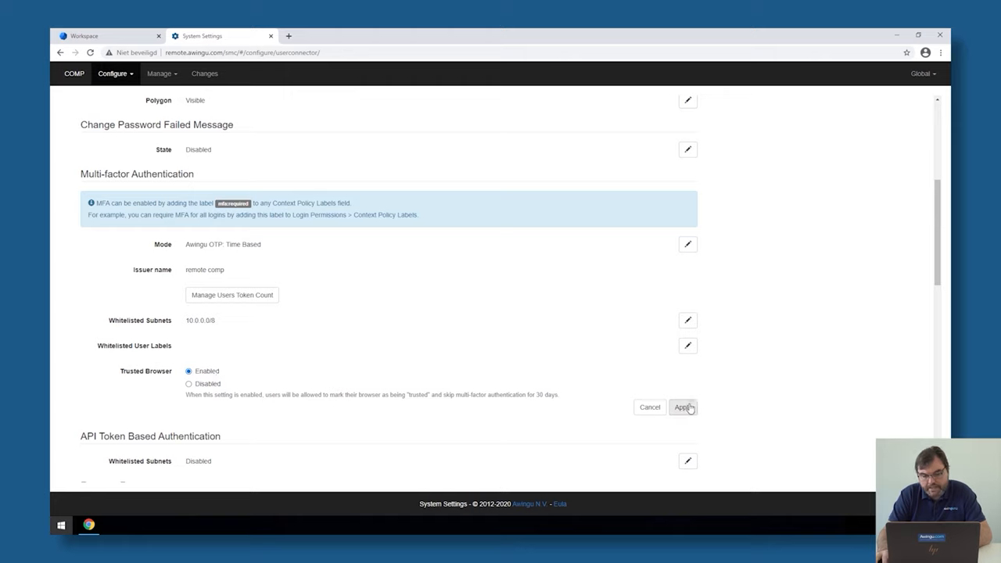
{"action": "left_click", "coordinate": [682, 407]}
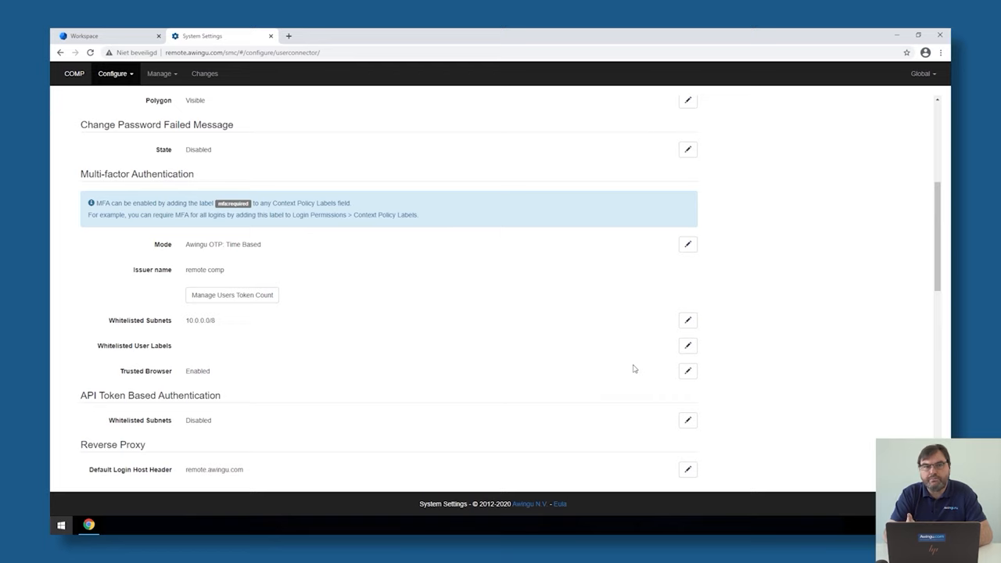
{"action": "mouse_move", "coordinate": [631, 389]}
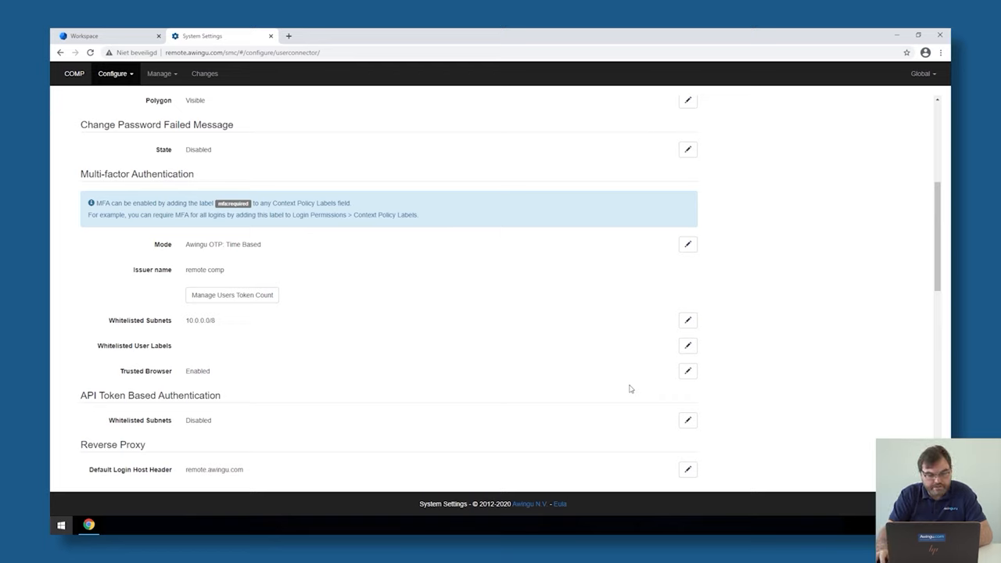
{"action": "mouse_move", "coordinate": [575, 389]}
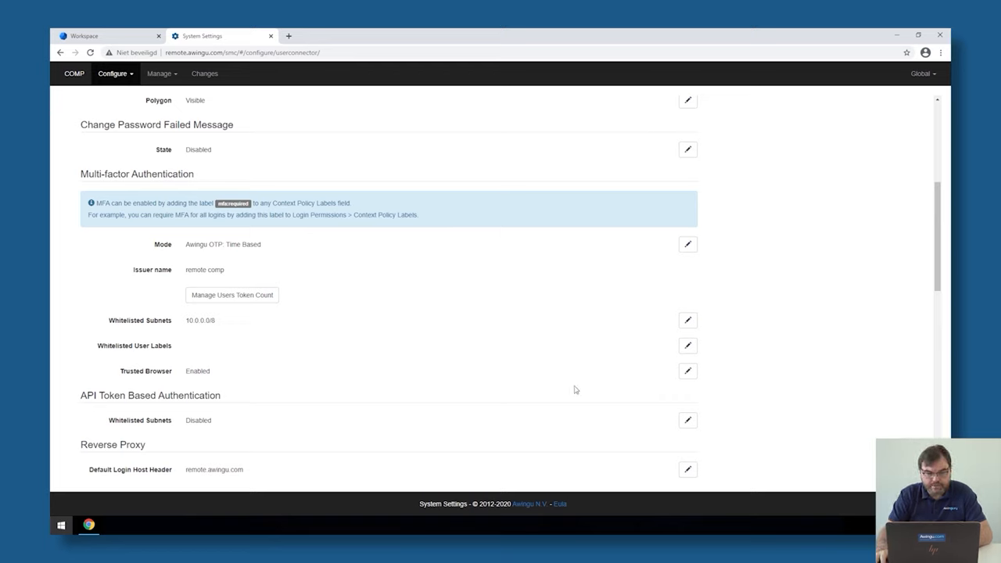
Step: Add the mfa:required context policy label to Login Permissions, then log out to the login page
{"action": "scroll", "scroll_direction": "down", "scroll_amount": 3}
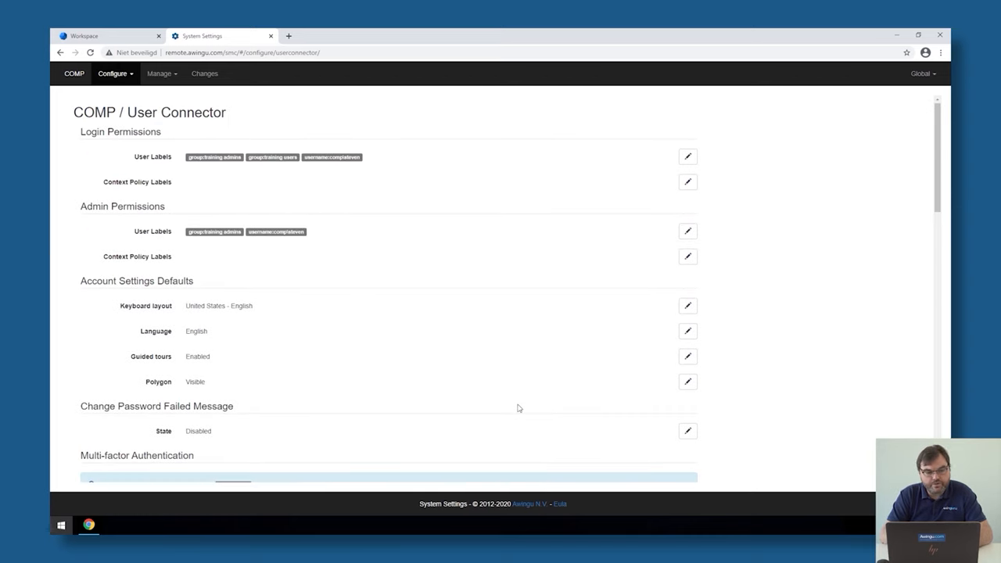
{"action": "left_click", "coordinate": [688, 181]}
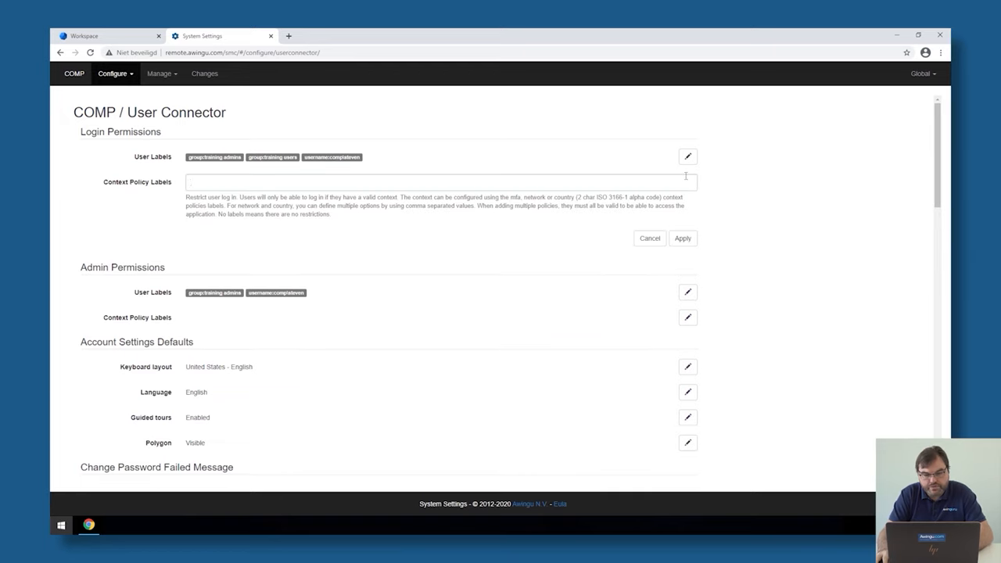
{"action": "type", "text": "mfa"}
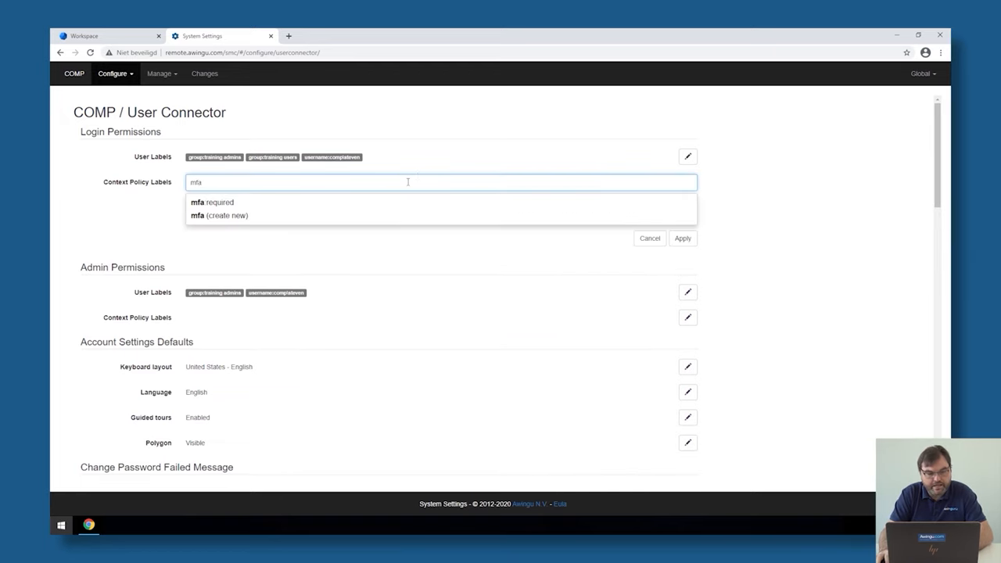
{"action": "left_click", "coordinate": [211, 202]}
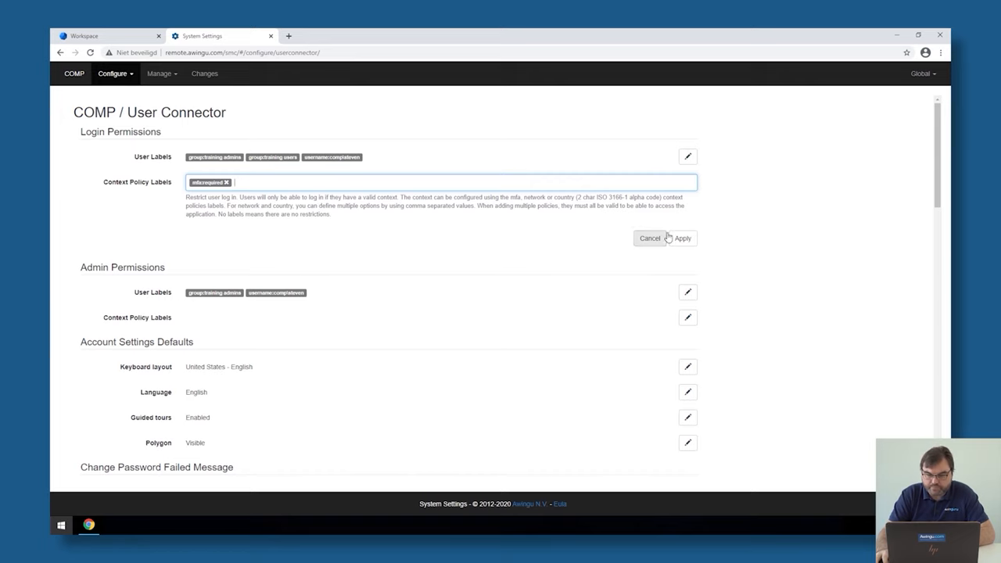
{"action": "left_click", "coordinate": [682, 238]}
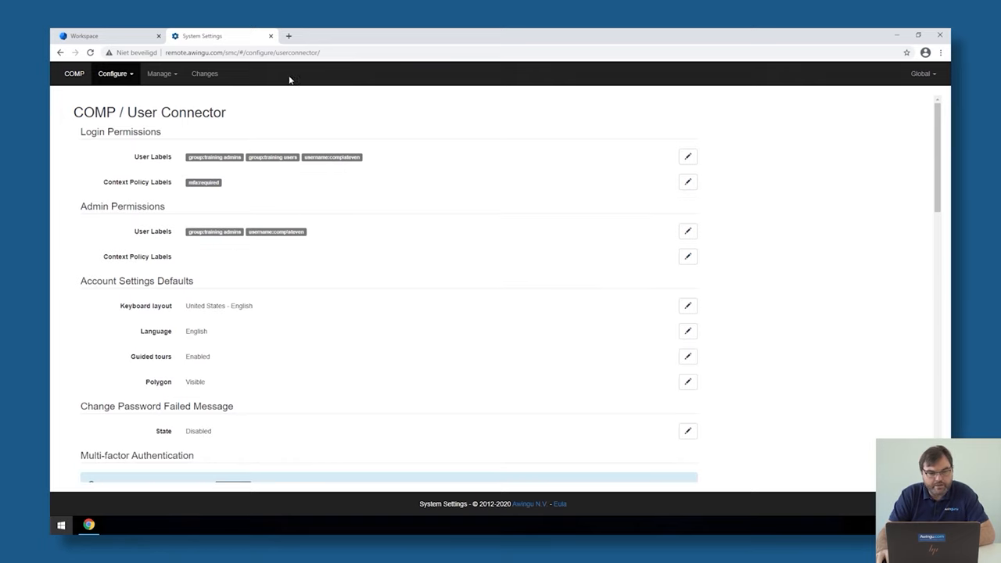
{"action": "left_click", "coordinate": [106, 36]}
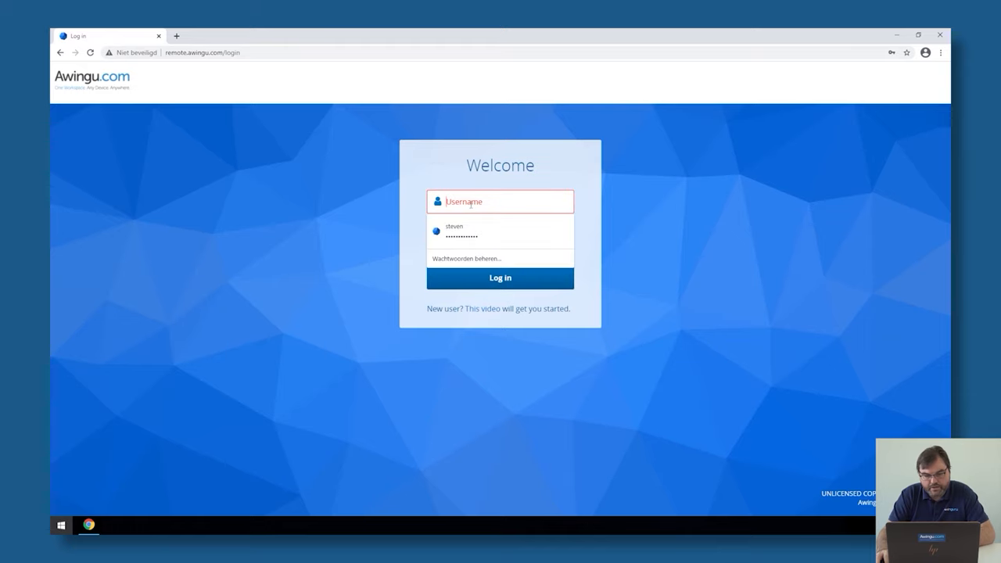
{"action": "left_click", "coordinate": [500, 278]}
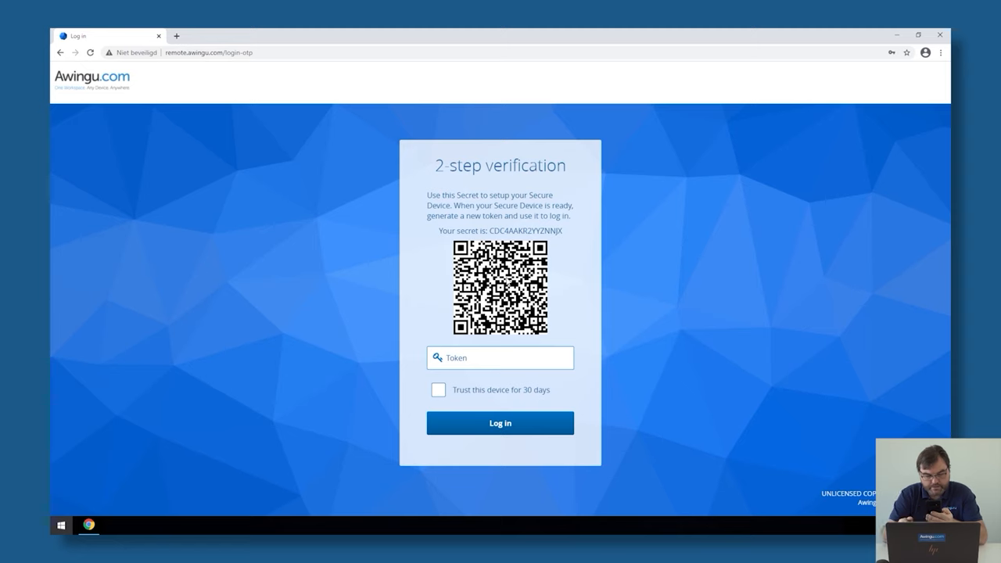
{"action": "mouse_move", "coordinate": [518, 349]}
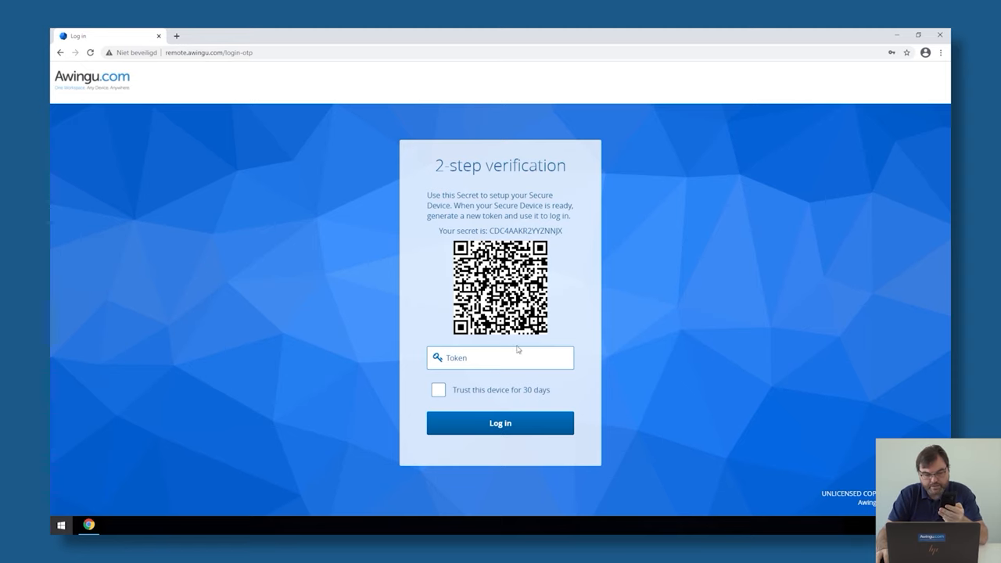
{"action": "left_click", "coordinate": [500, 358]}
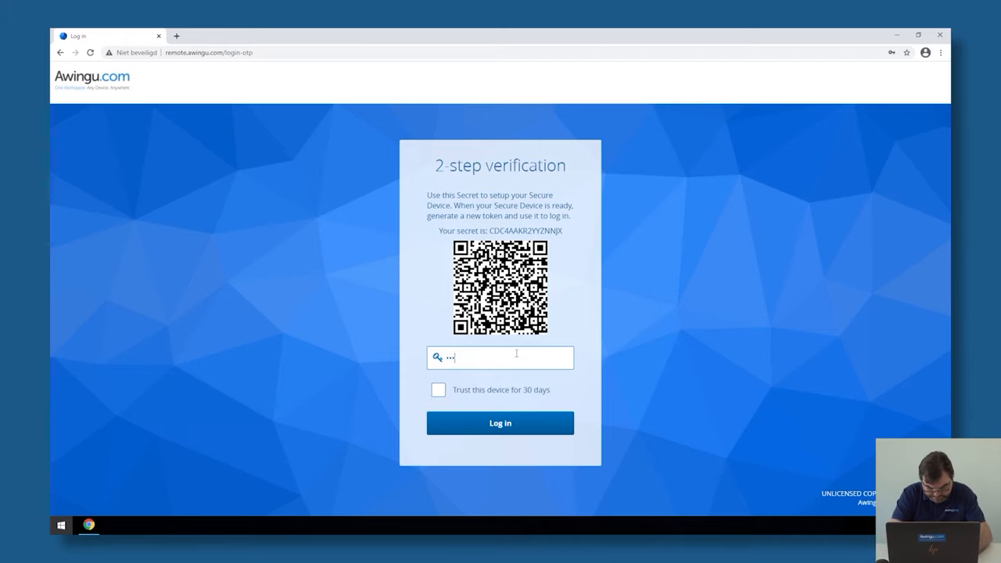
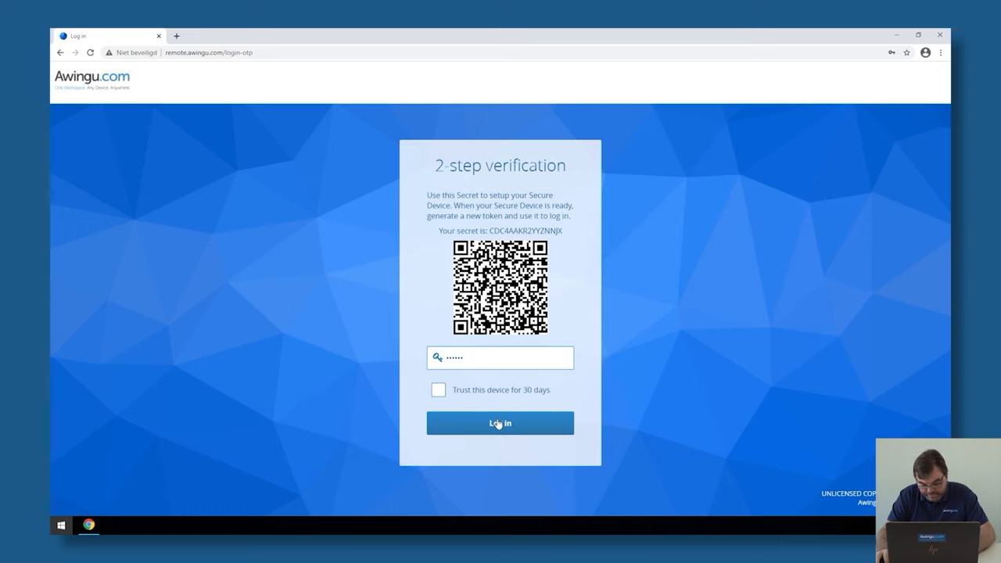
{"action": "left_click", "coordinate": [500, 423]}
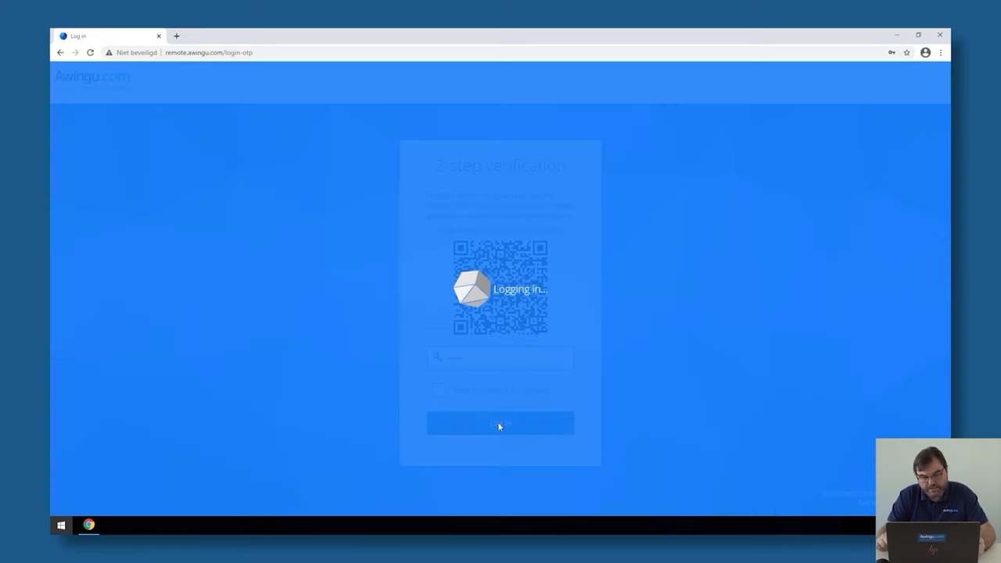
{"action": "left_click", "coordinate": [500, 424]}
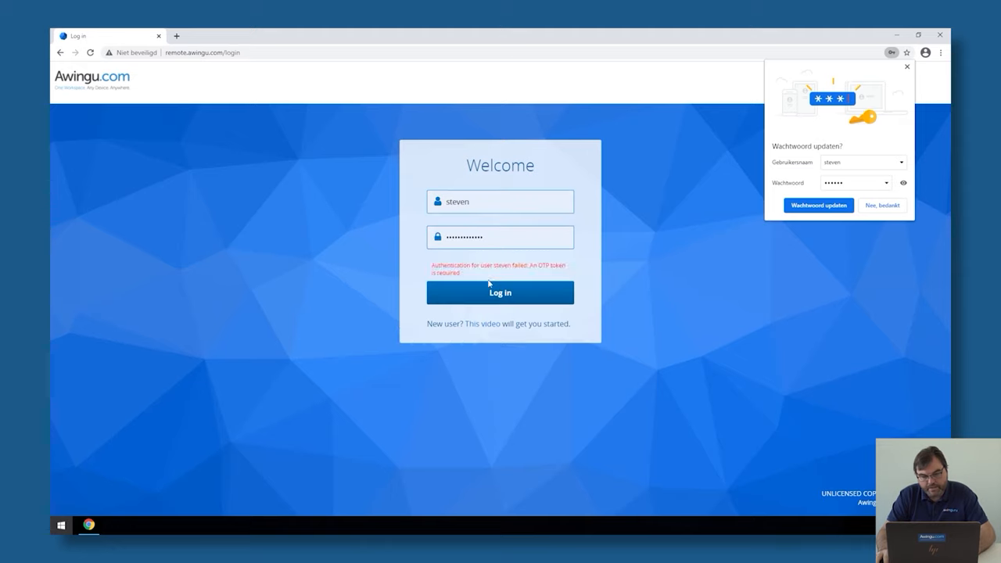
Step: Log in with an OTP token, ticking Trust this device for 30 days
{"action": "left_click", "coordinate": [500, 292]}
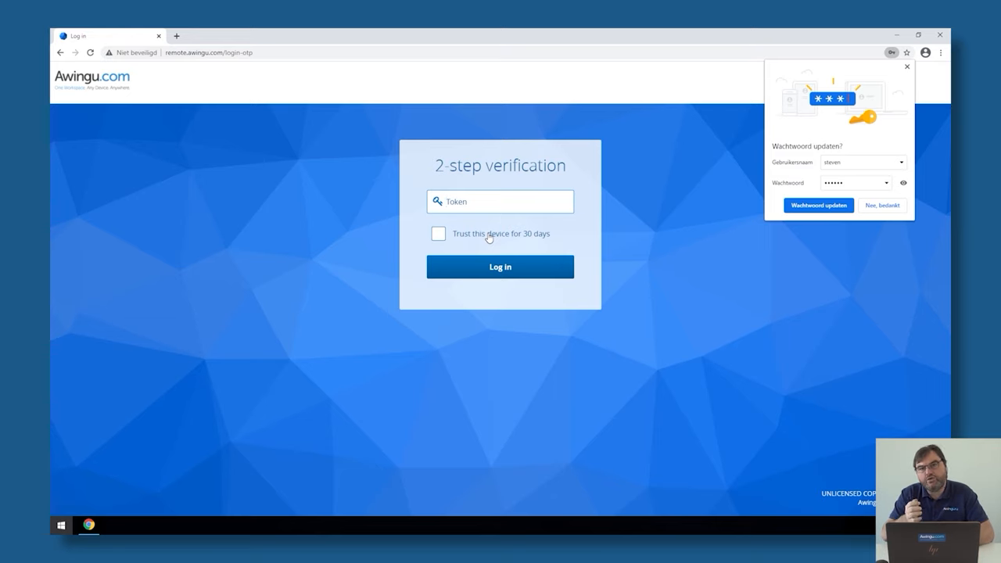
{"action": "left_click", "coordinate": [500, 201]}
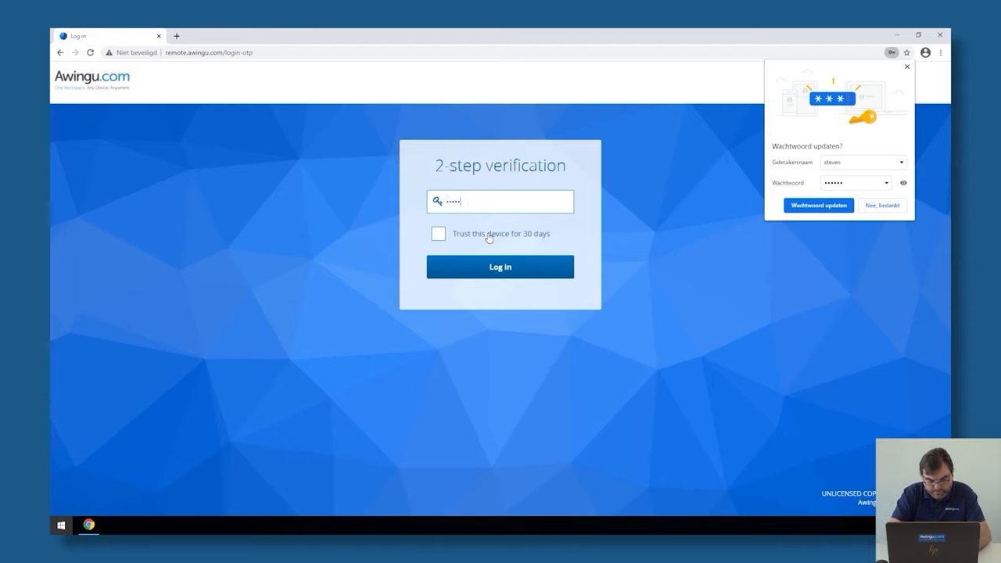
{"action": "left_click", "coordinate": [438, 233]}
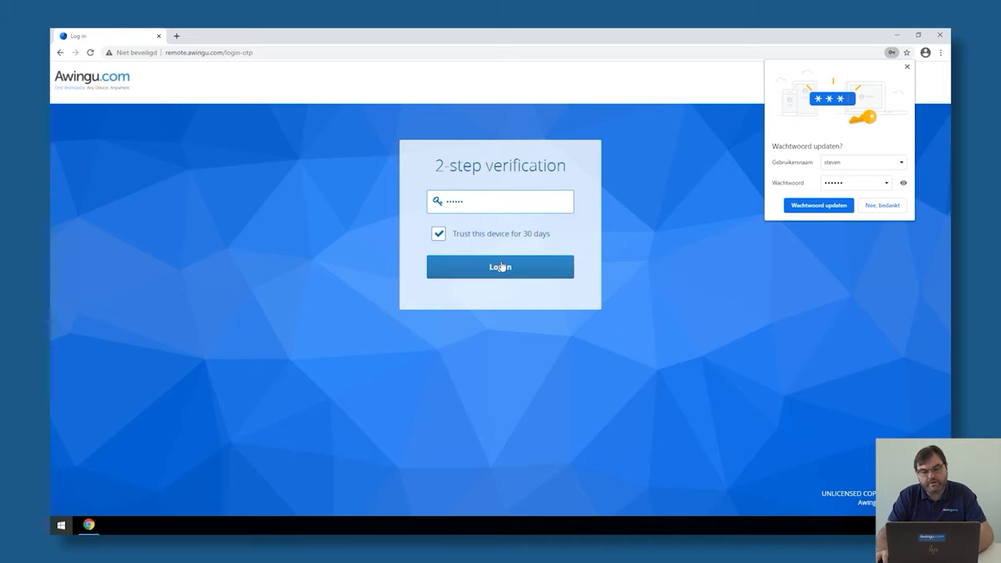
{"action": "left_click", "coordinate": [500, 267]}
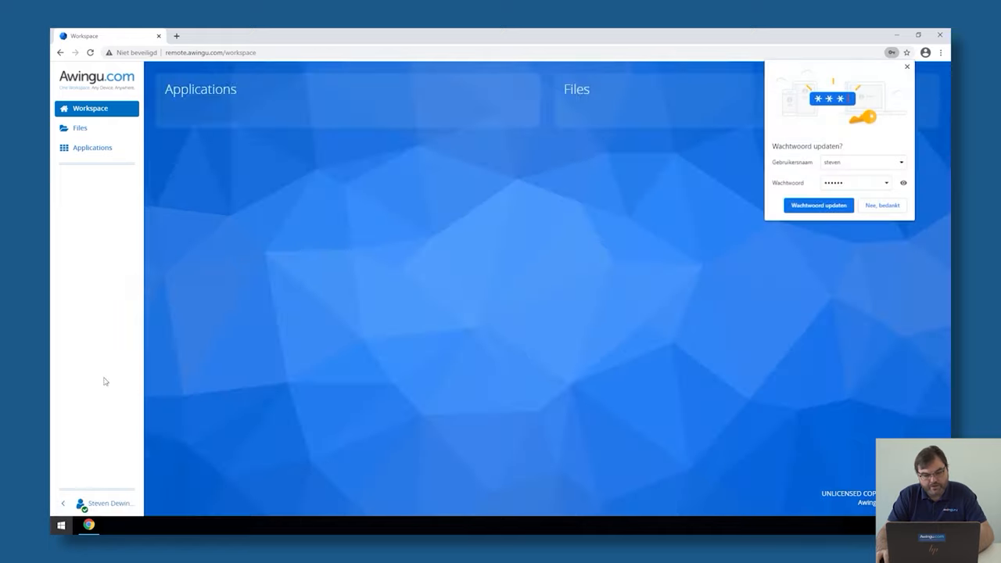
Step: Log out and sign back in with saved credentials, reaching the workspace without a token
{"action": "left_click", "coordinate": [107, 503]}
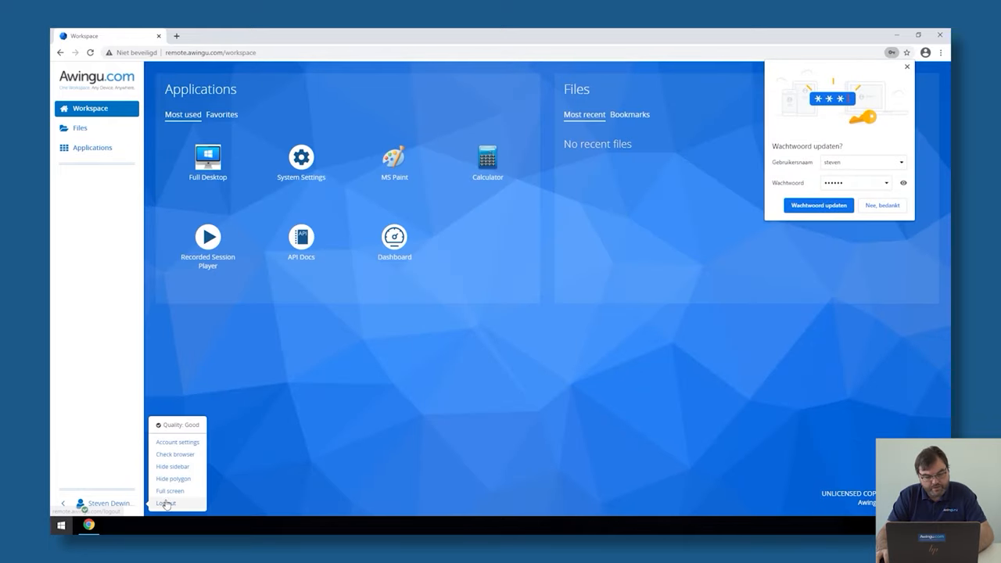
{"action": "left_click", "coordinate": [165, 502]}
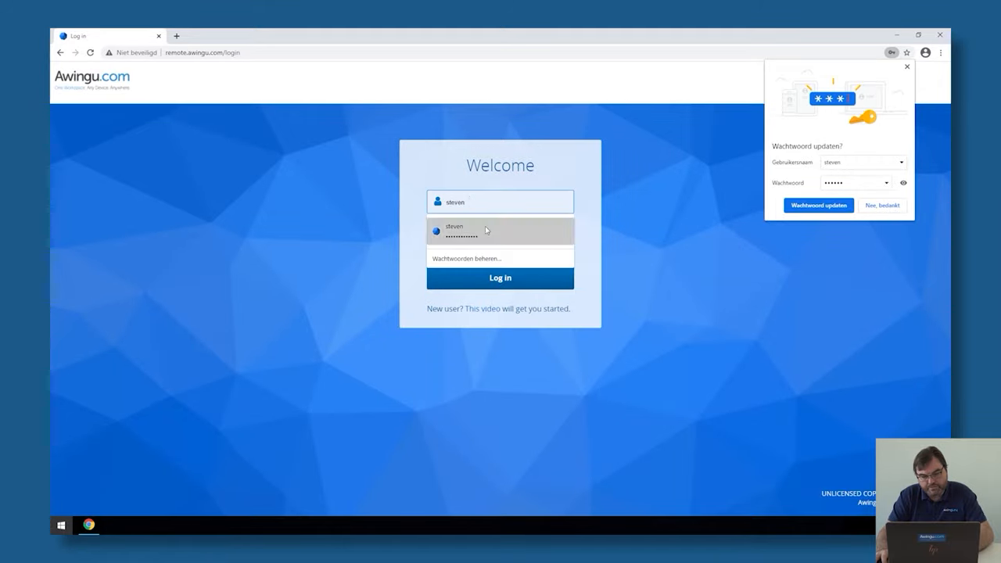
{"action": "left_click", "coordinate": [500, 278]}
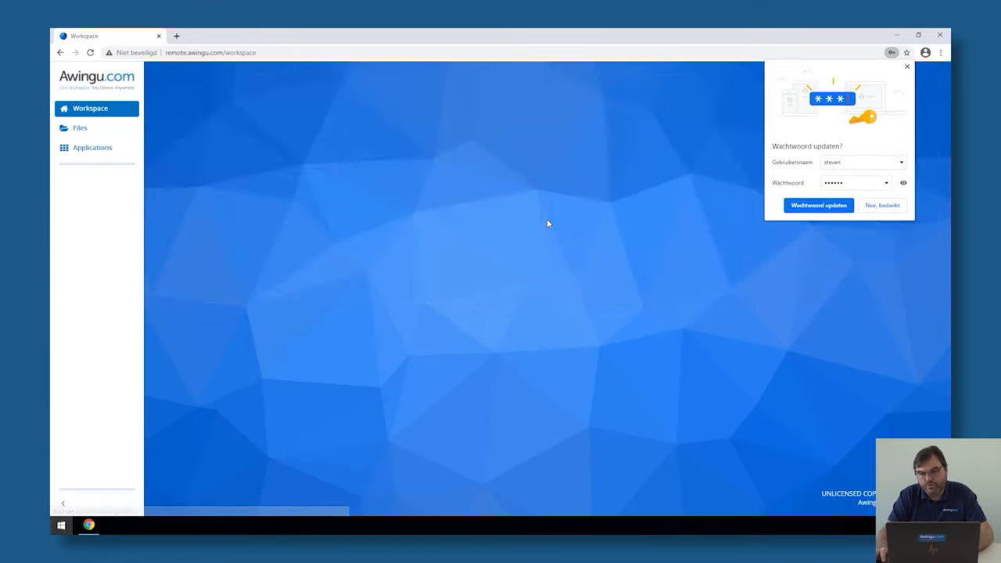